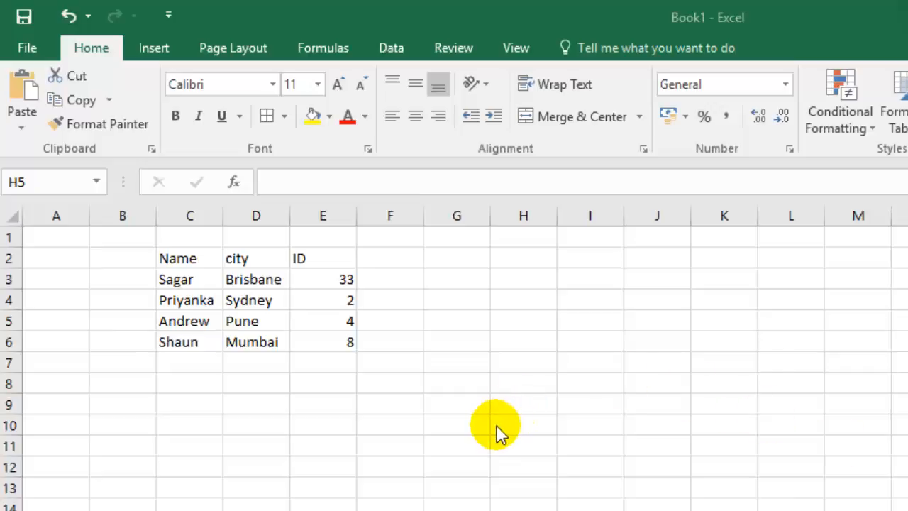
pyautogui.moveTo(448, 438)
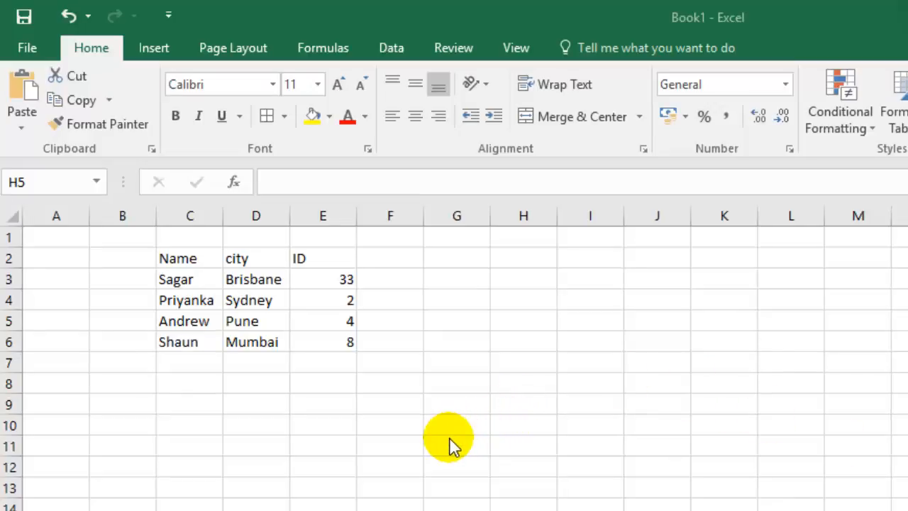
pyautogui.moveTo(196, 257)
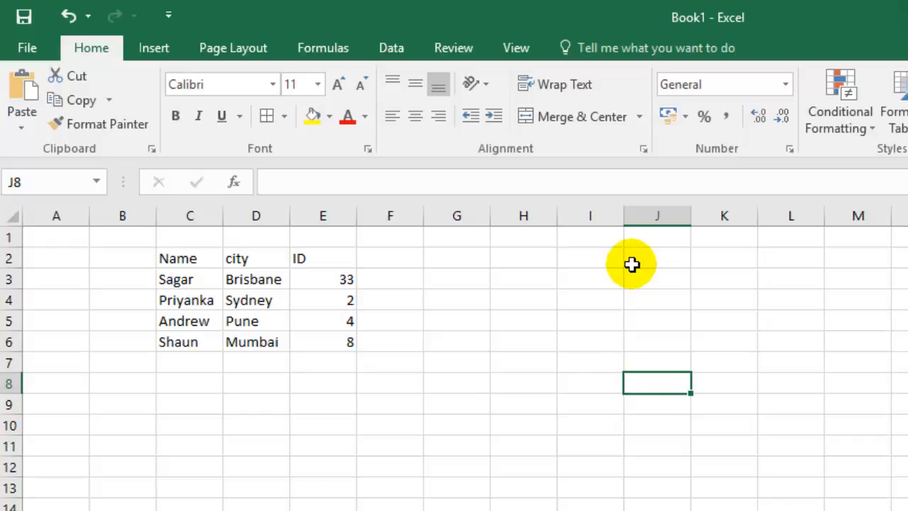
pyautogui.moveTo(413, 413)
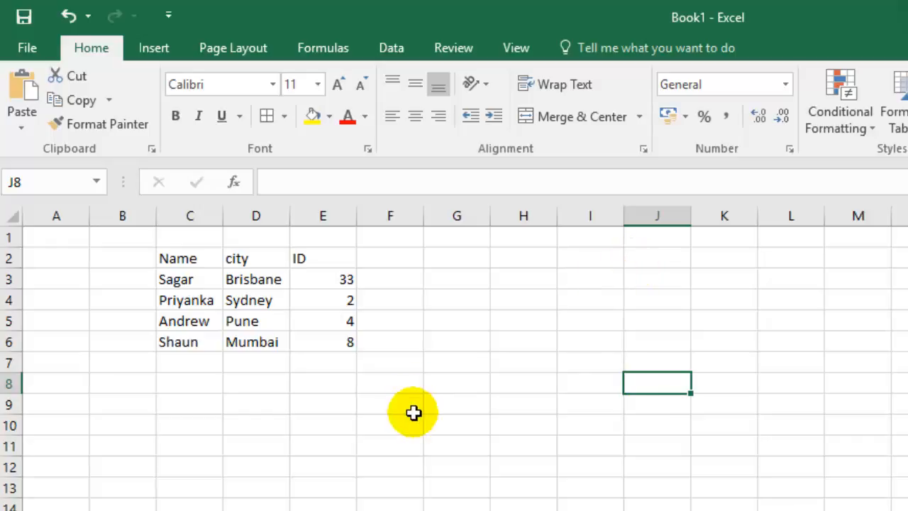
pyautogui.moveTo(395, 411)
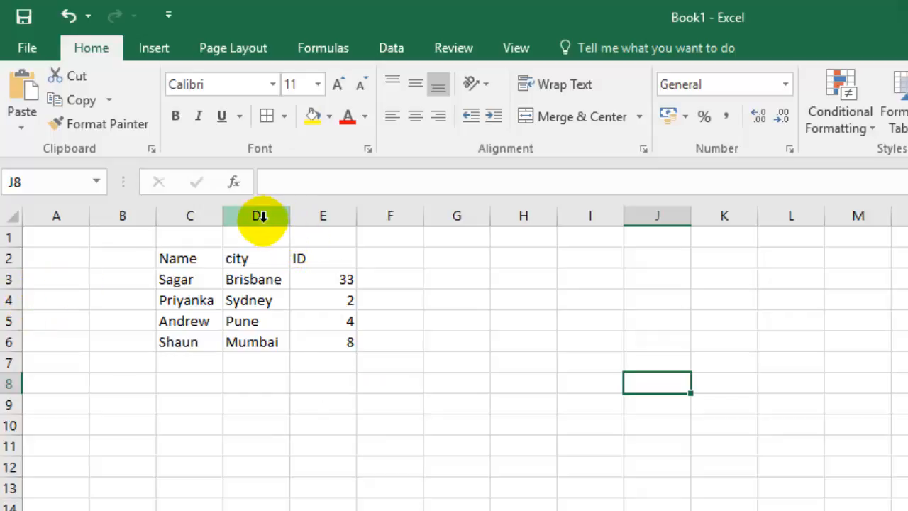
# - Sort the C2:E6 table by Name A to Z: Andrew, Priyanka, Sagar, Shaun
pyautogui.moveTo(189, 257); pyautogui.dragTo(322, 341)
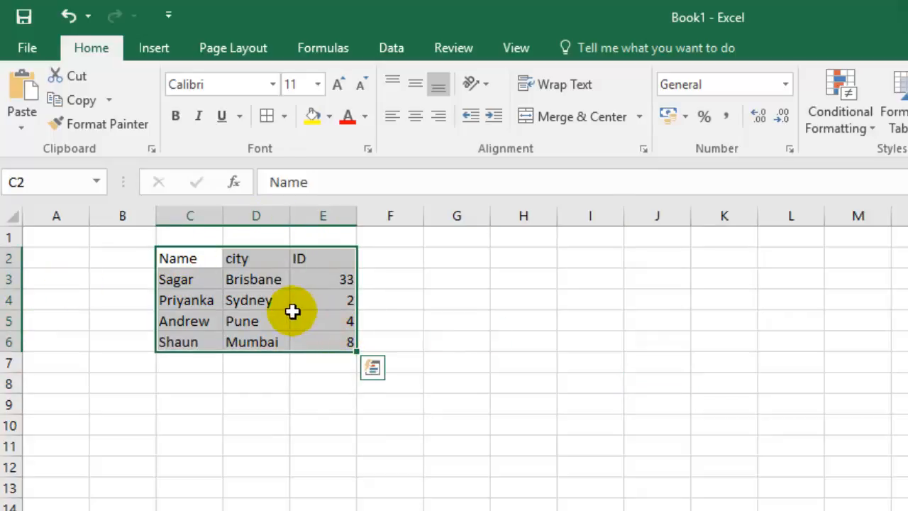
pyautogui.click(392, 47)
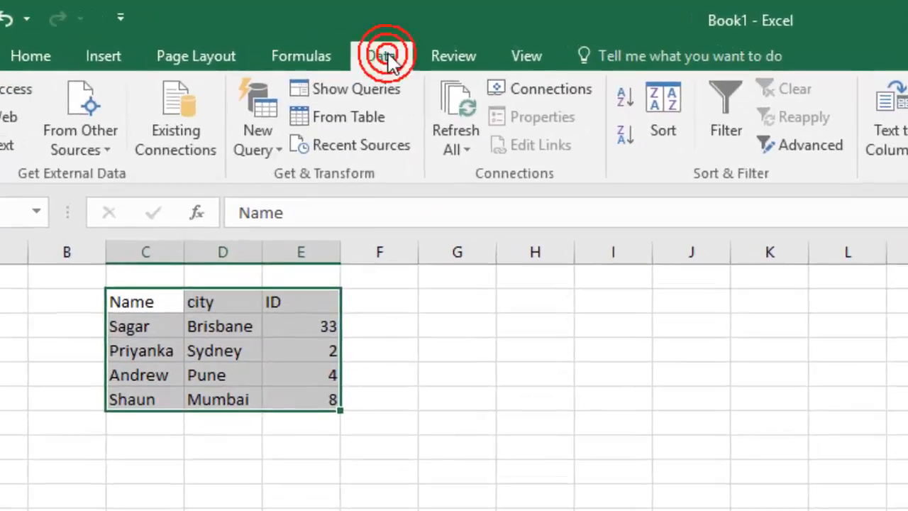
pyautogui.click(383, 56)
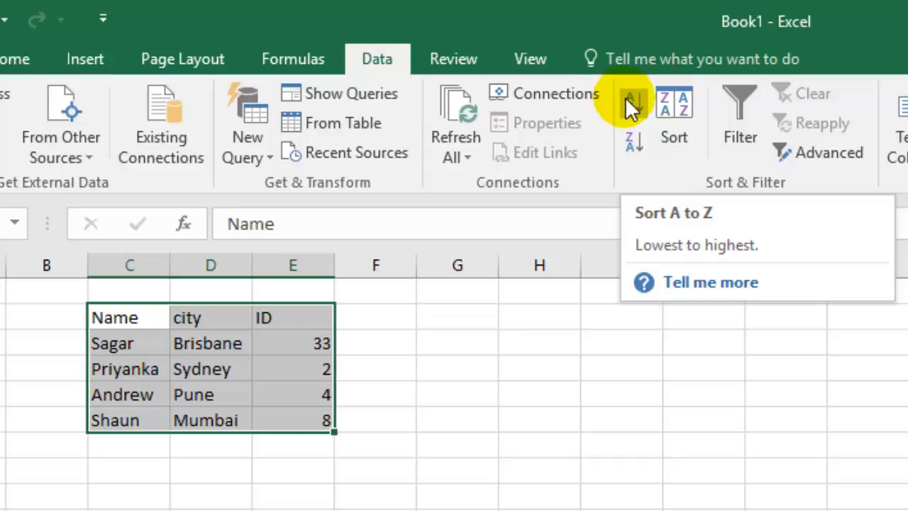
pyautogui.click(631, 103)
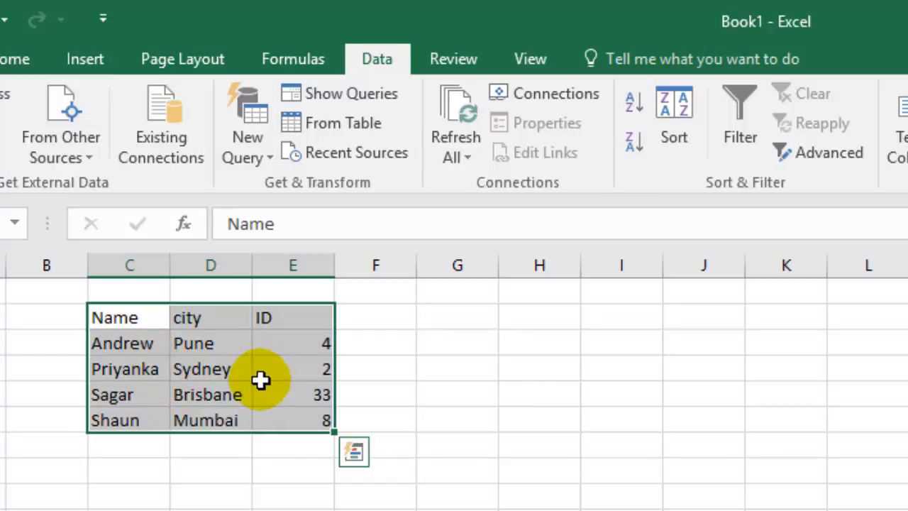
pyautogui.moveTo(119, 347)
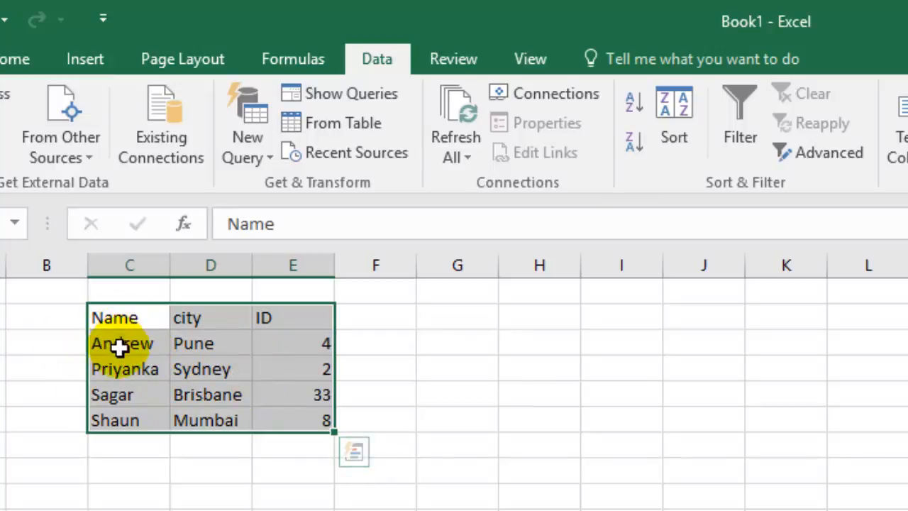
pyautogui.moveTo(197, 404)
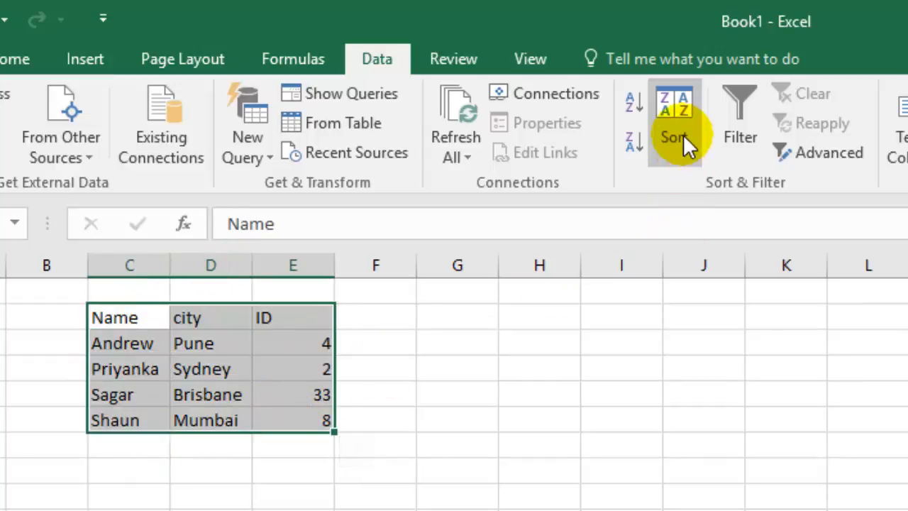
# - Custom-sort the table by city, Values, A to Z: Brisbane, Mumbai, Pune, Sydney
pyautogui.click(673, 137)
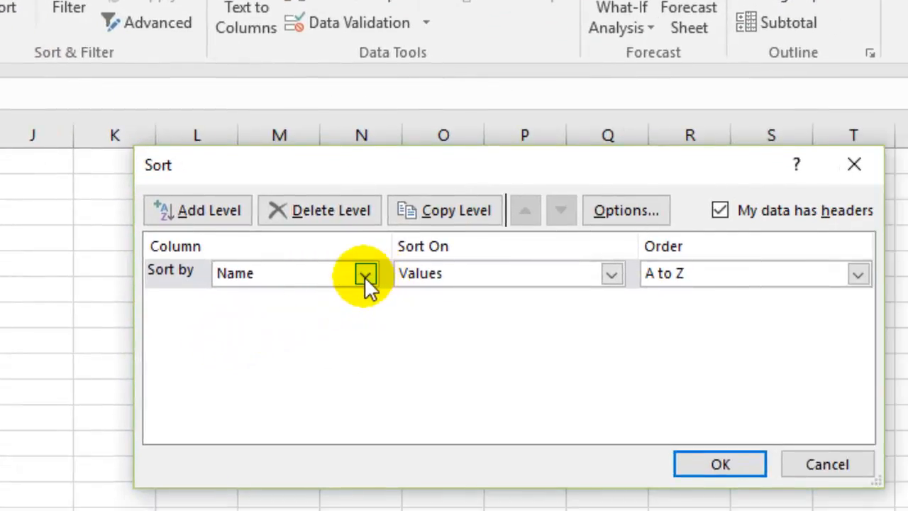
pyautogui.click(365, 274)
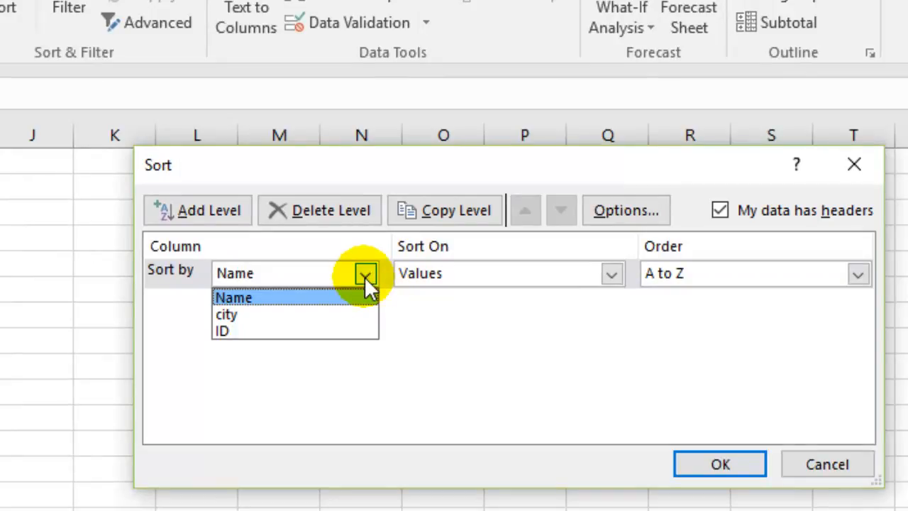
pyautogui.click(225, 314)
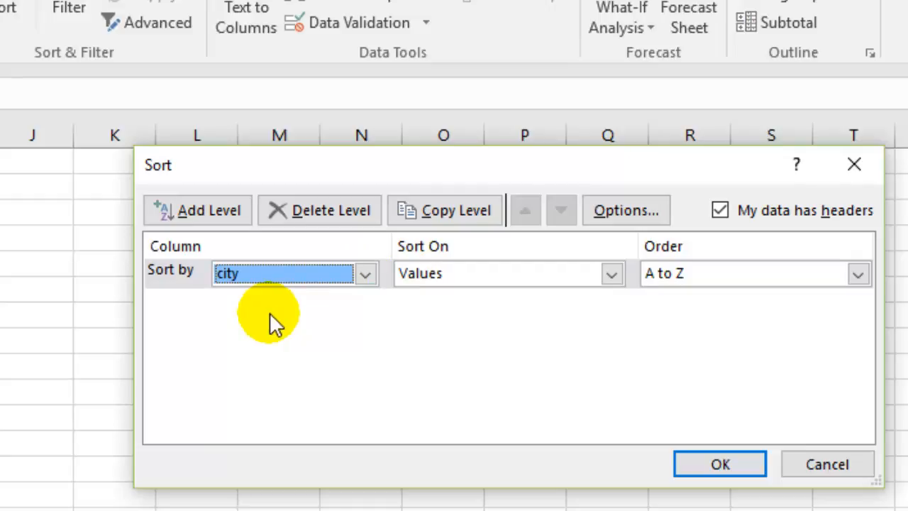
pyautogui.moveTo(323, 316)
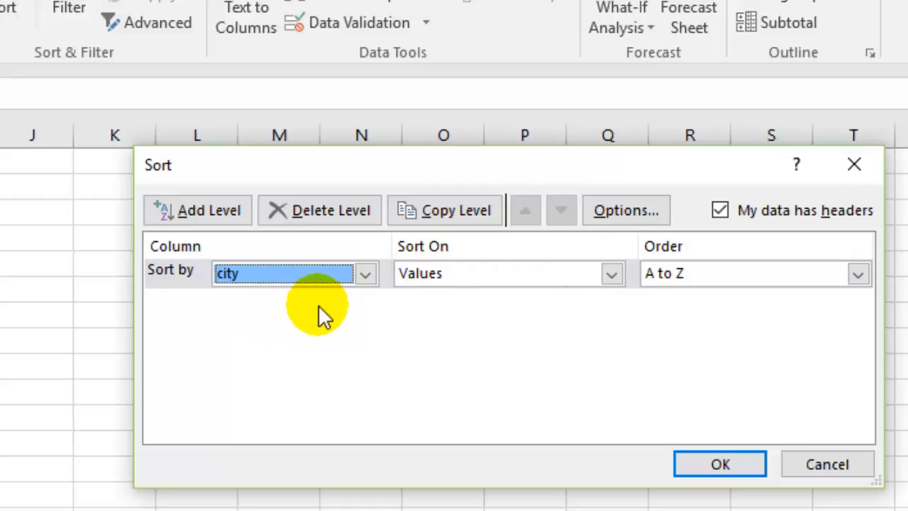
pyautogui.click(610, 274)
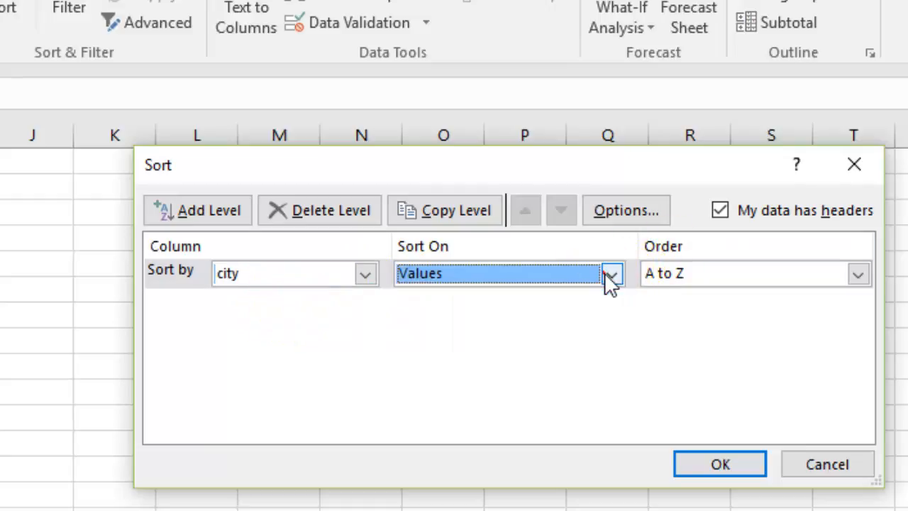
pyautogui.moveTo(688, 273)
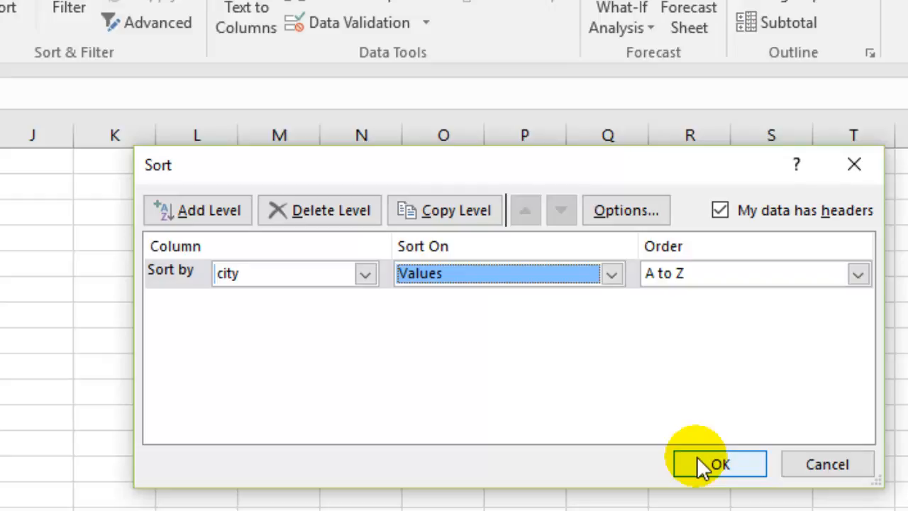
pyautogui.click(718, 464)
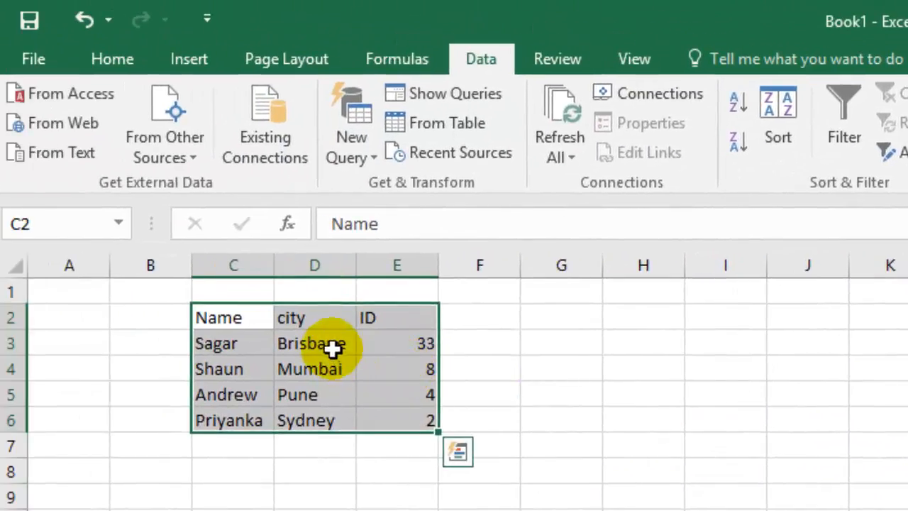
pyautogui.click(314, 342)
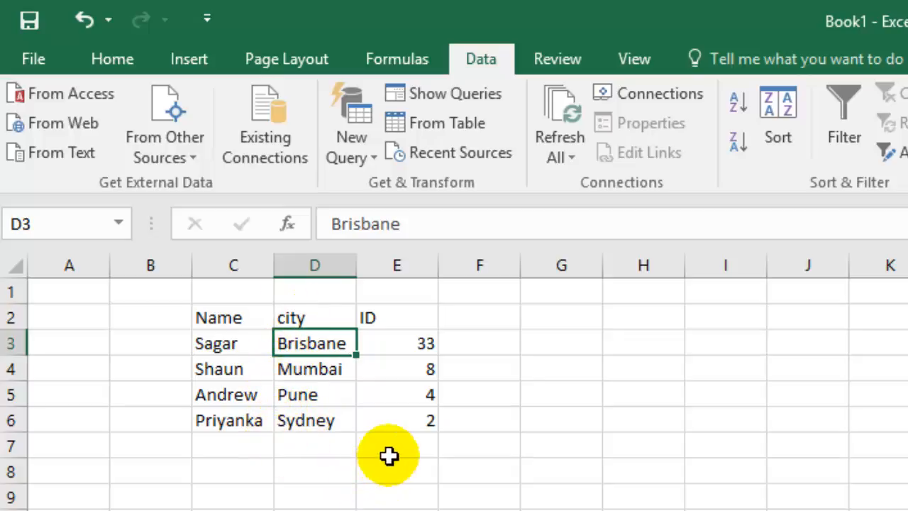
pyautogui.moveTo(366, 426)
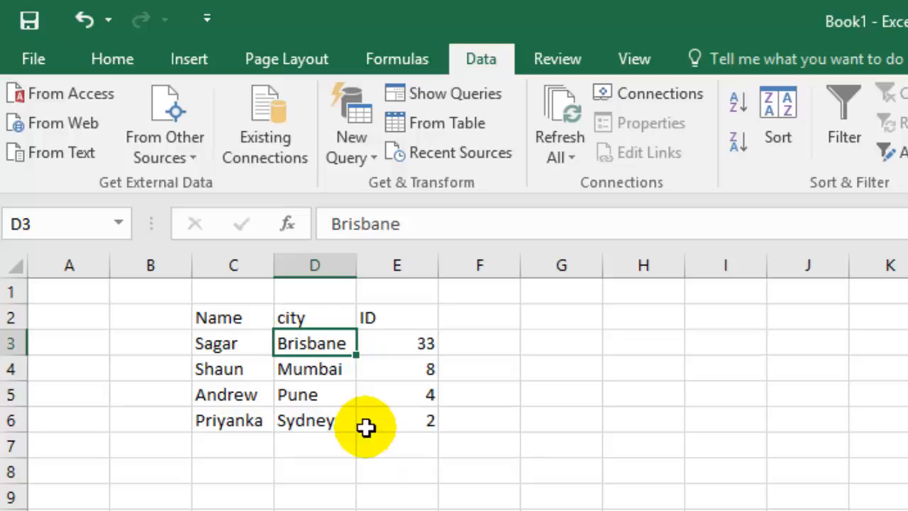
pyautogui.moveTo(399, 435)
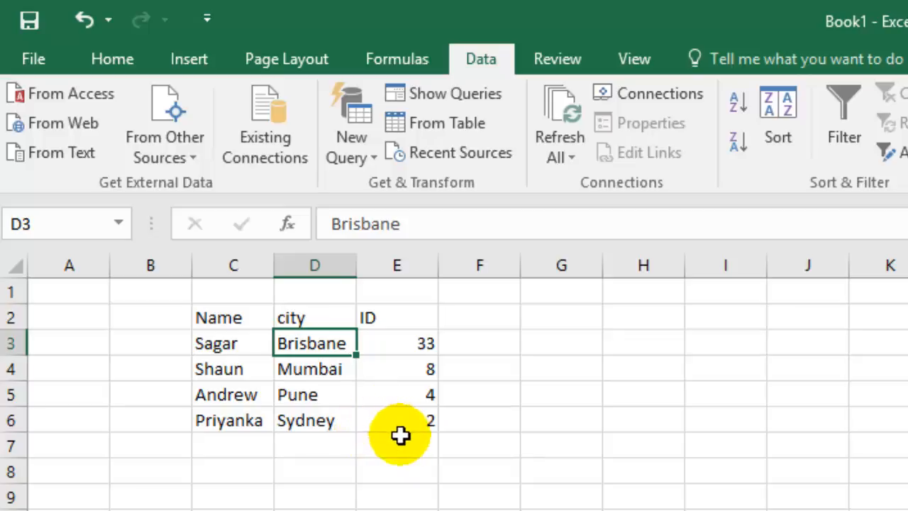
pyautogui.moveTo(218, 317); pyautogui.dragTo(480, 419)
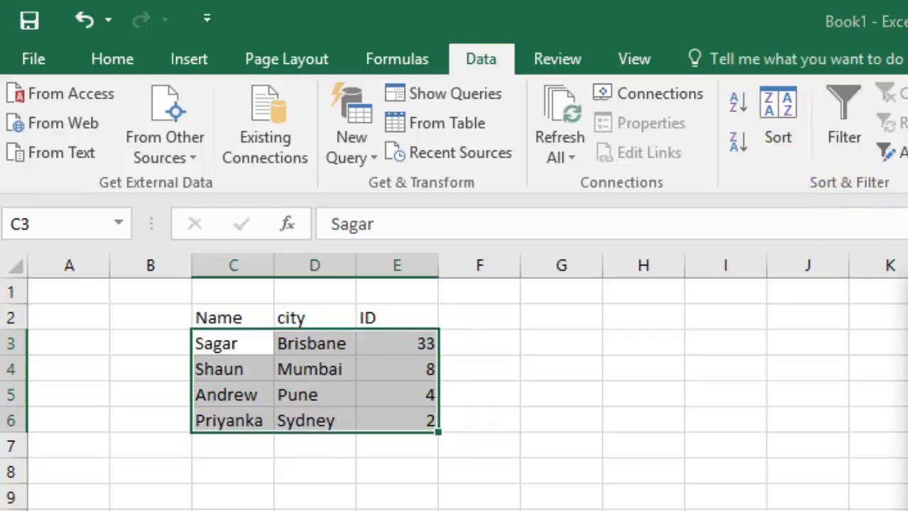
# - Reopen the Sort dialog with city as Sort by and show the Order choices
pyautogui.click(777, 117)
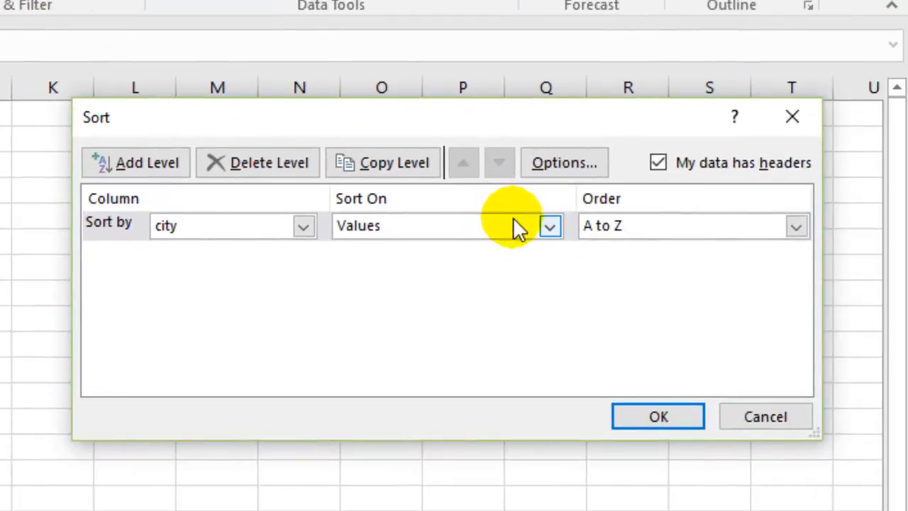
pyautogui.click(303, 226)
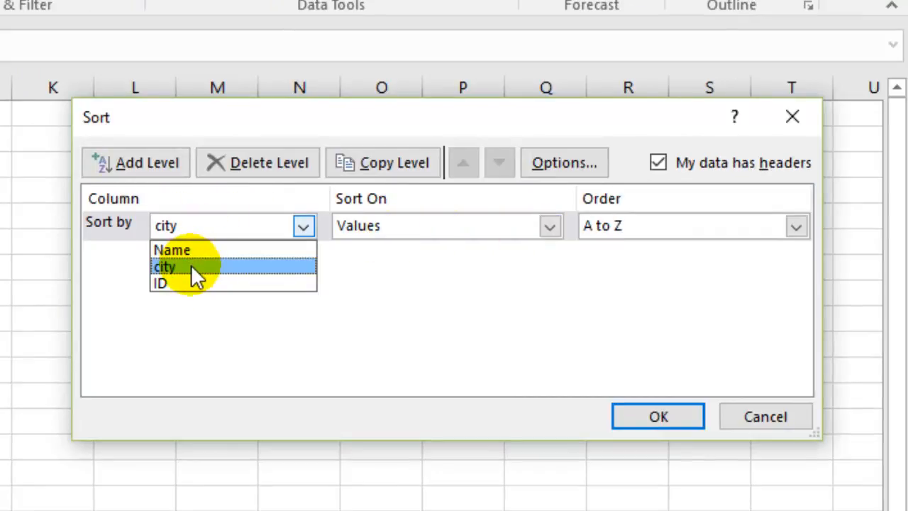
pyautogui.click(164, 266)
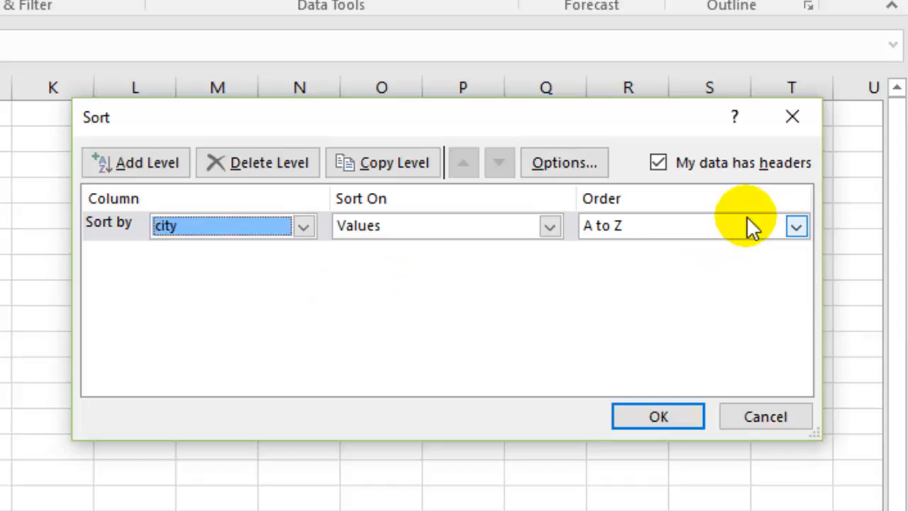
pyautogui.click(796, 226)
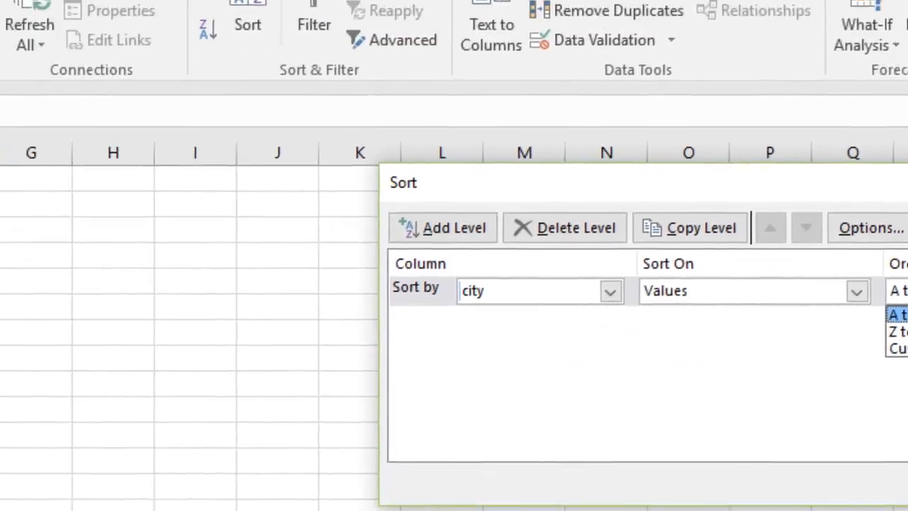